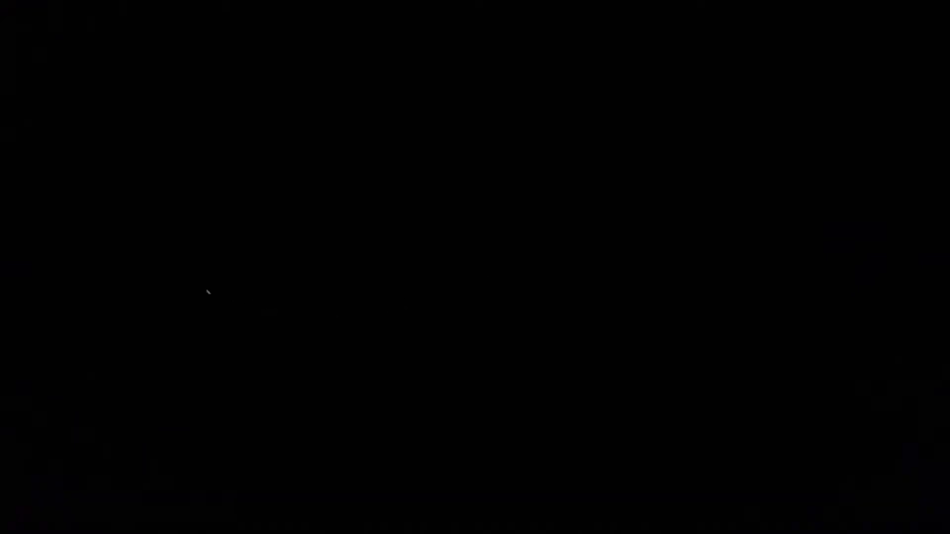
{"action": "mouse_move", "coordinate": [569, 311]}
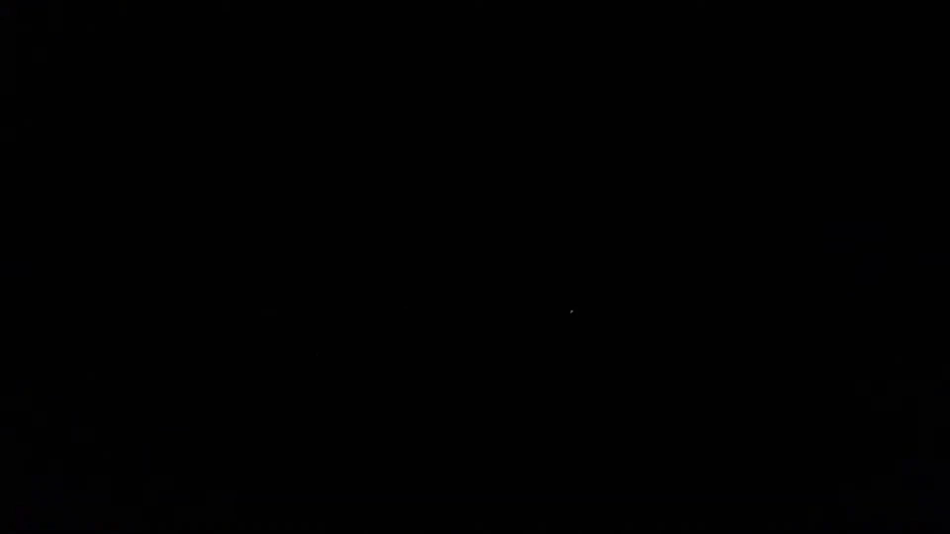